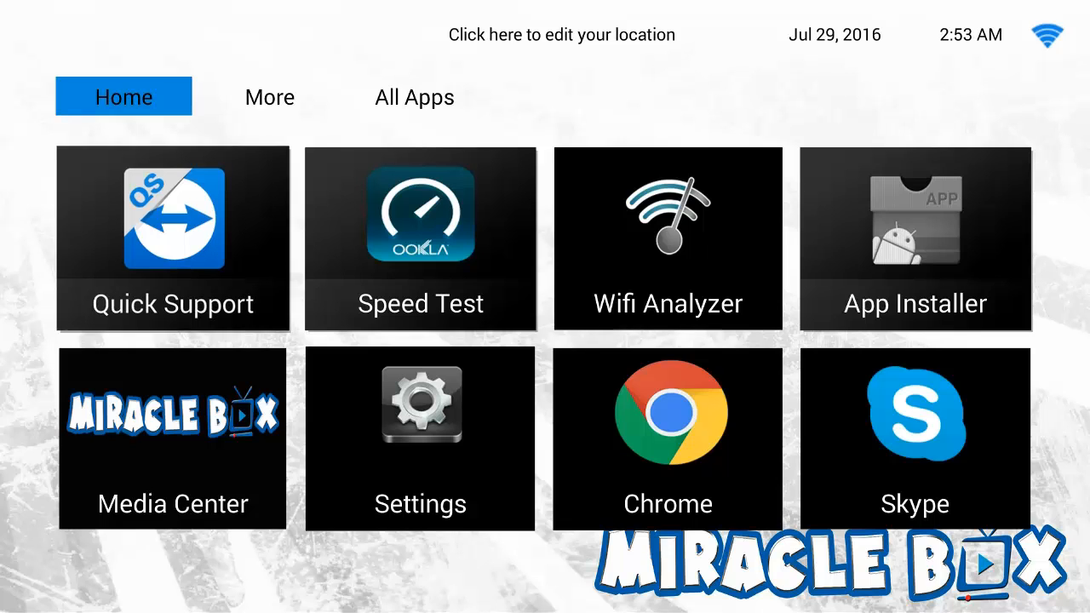
{"action": "mouse_move", "coordinate": [172, 439]}
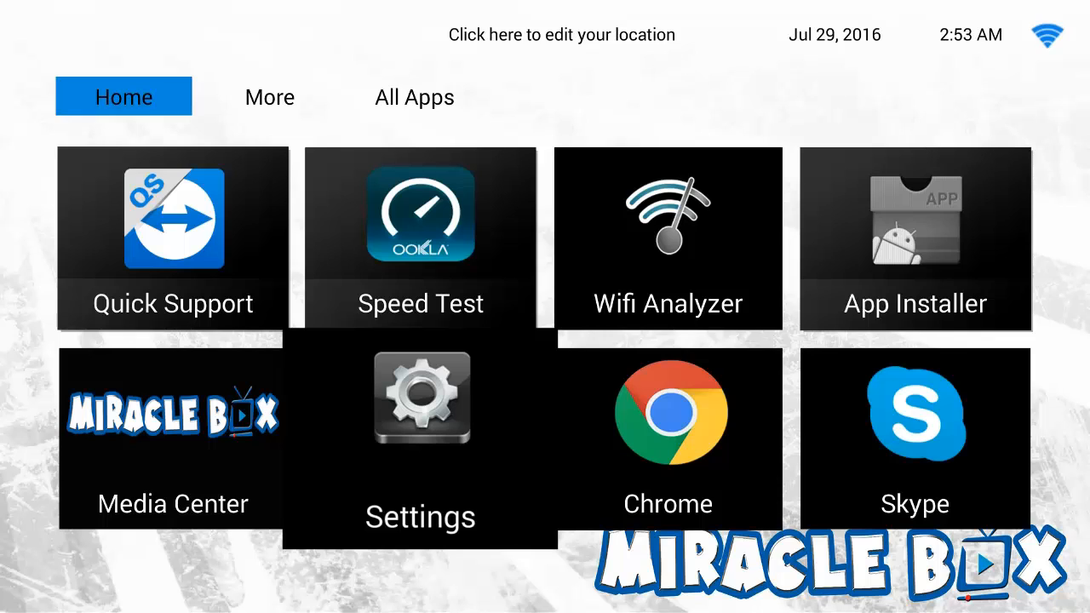
Open the Settings tile from the Miracle Box home screen
{"action": "left_click", "coordinate": [420, 396]}
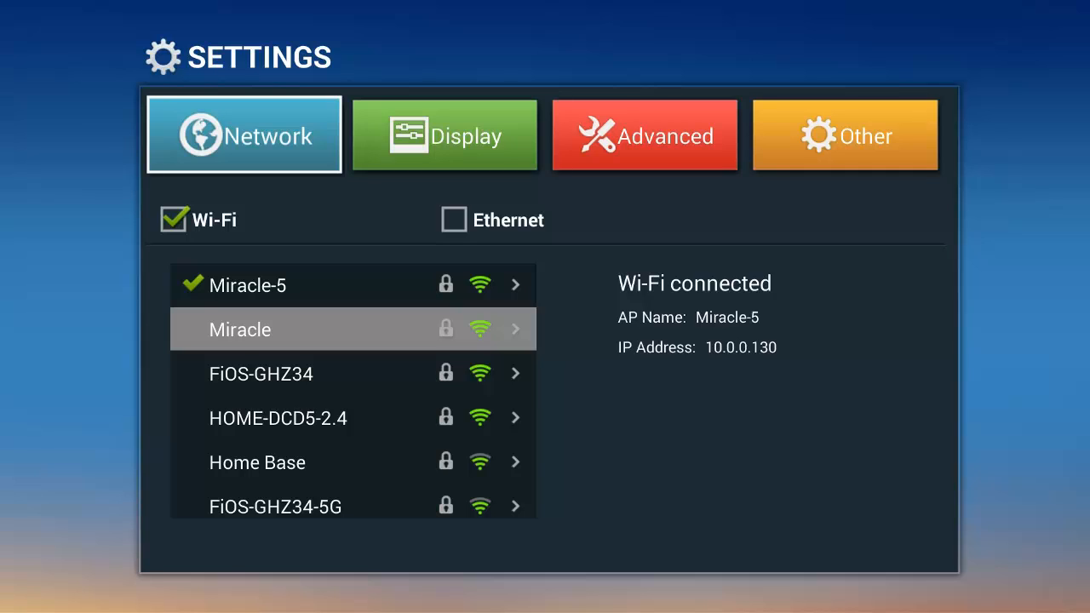
Under the Other tab, choose More Settings to reach the Android settings list
{"action": "left_click", "coordinate": [845, 134]}
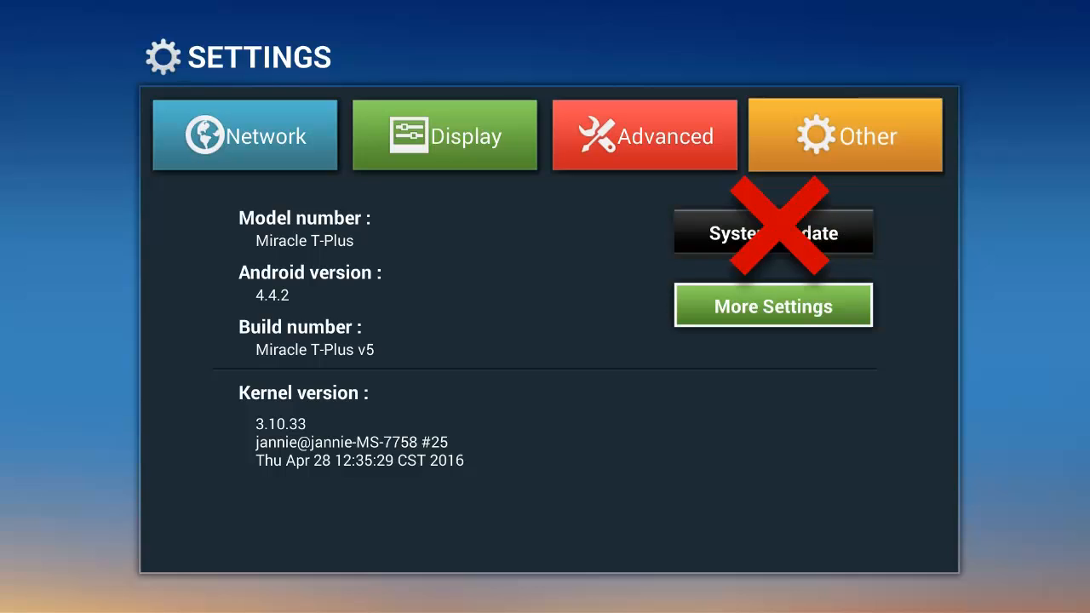
{"action": "left_click", "coordinate": [774, 305]}
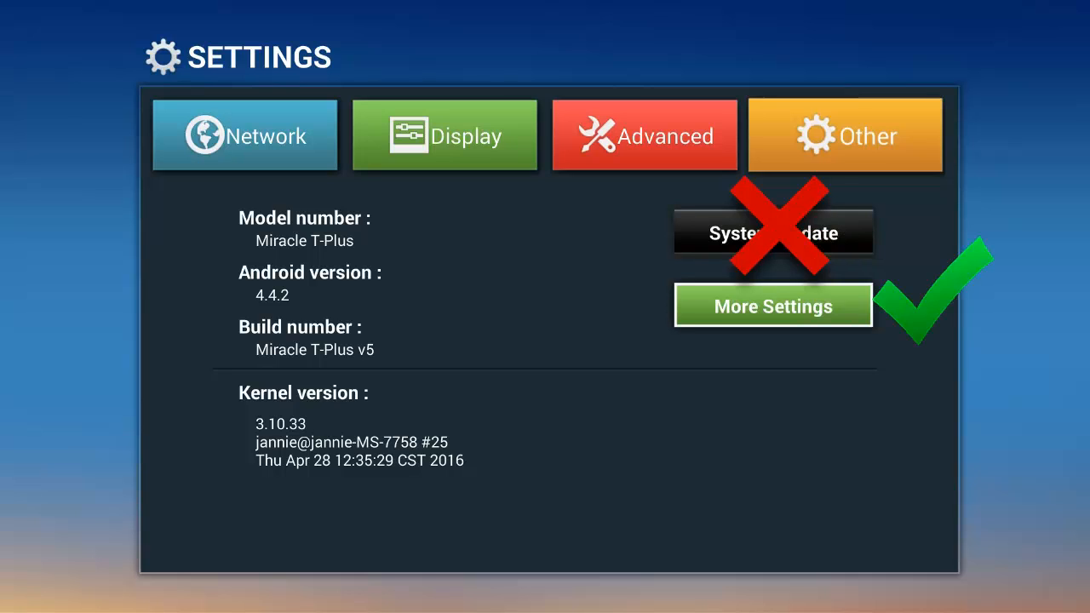
{"action": "left_click", "coordinate": [772, 305]}
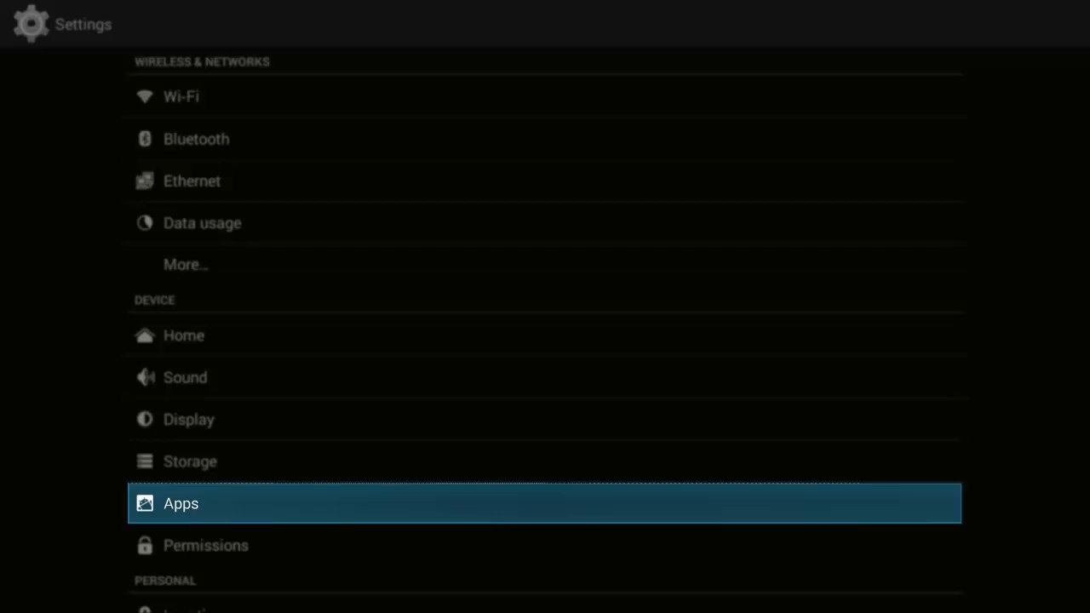
Open Apps and select Kodi 14.2 to view its app info
{"action": "left_click", "coordinate": [180, 503]}
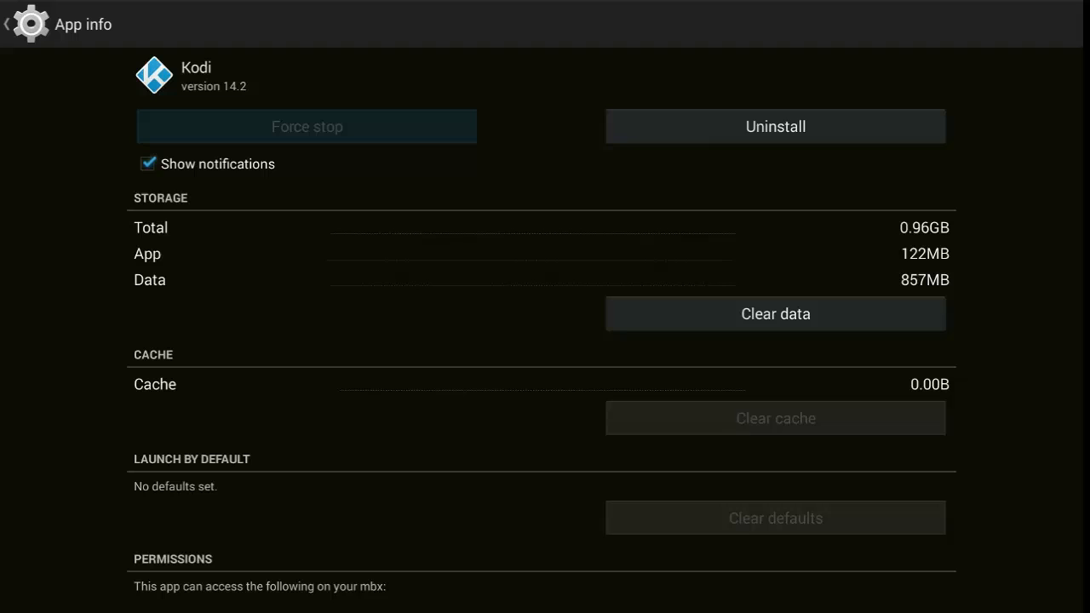
{"action": "mouse_move", "coordinate": [775, 126]}
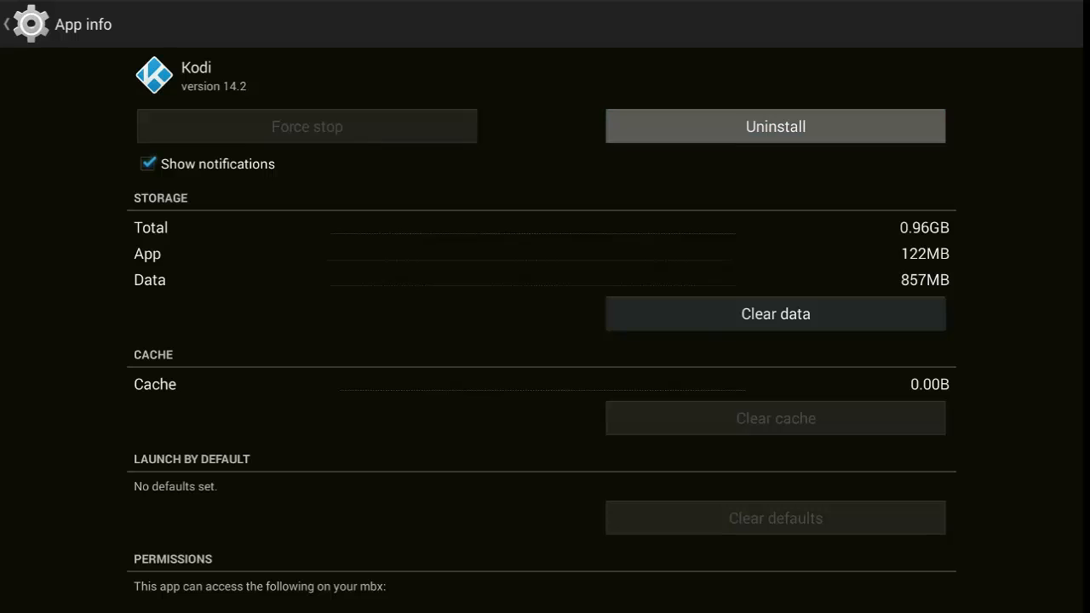
Uninstall Kodi 14.2 and confirm with OK
{"action": "left_click", "coordinate": [775, 126]}
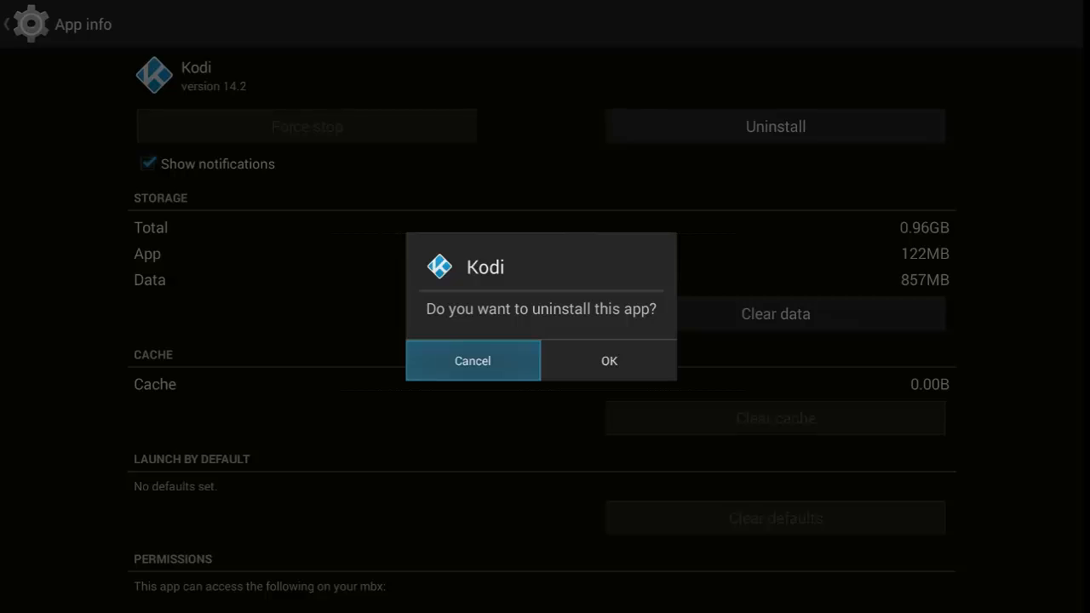
{"action": "left_click", "coordinate": [609, 360]}
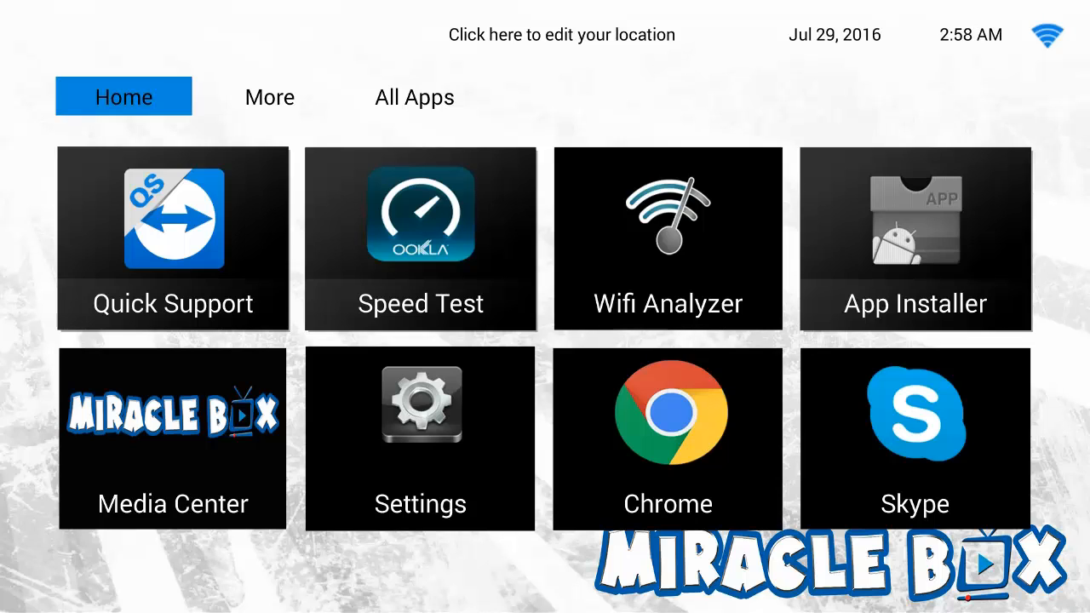
Show All Apps and scroll down to launch Miracle Wiz
{"action": "left_click", "coordinate": [414, 96]}
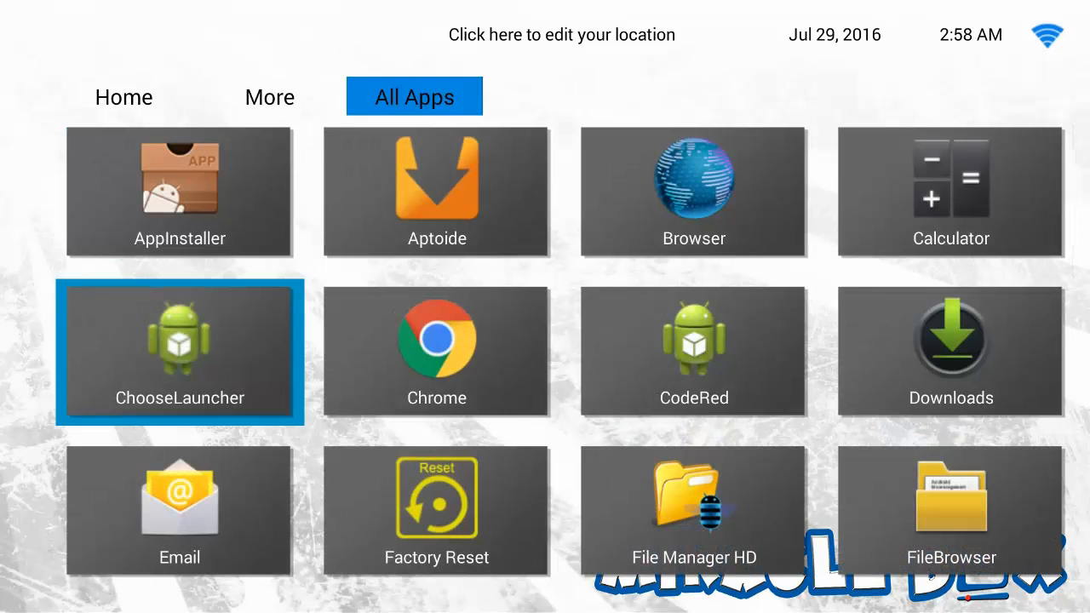
{"action": "scroll", "scroll_direction": "down", "scroll_amount": 3}
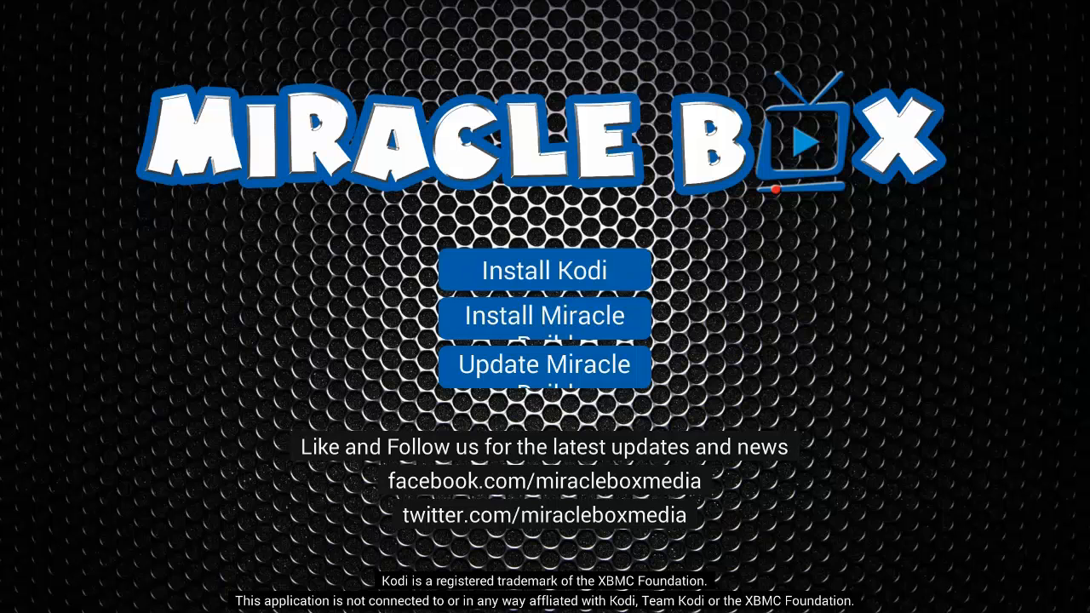
Choose Install Kodi in Miracle Wiz to download the installer
{"action": "left_click", "coordinate": [549, 270]}
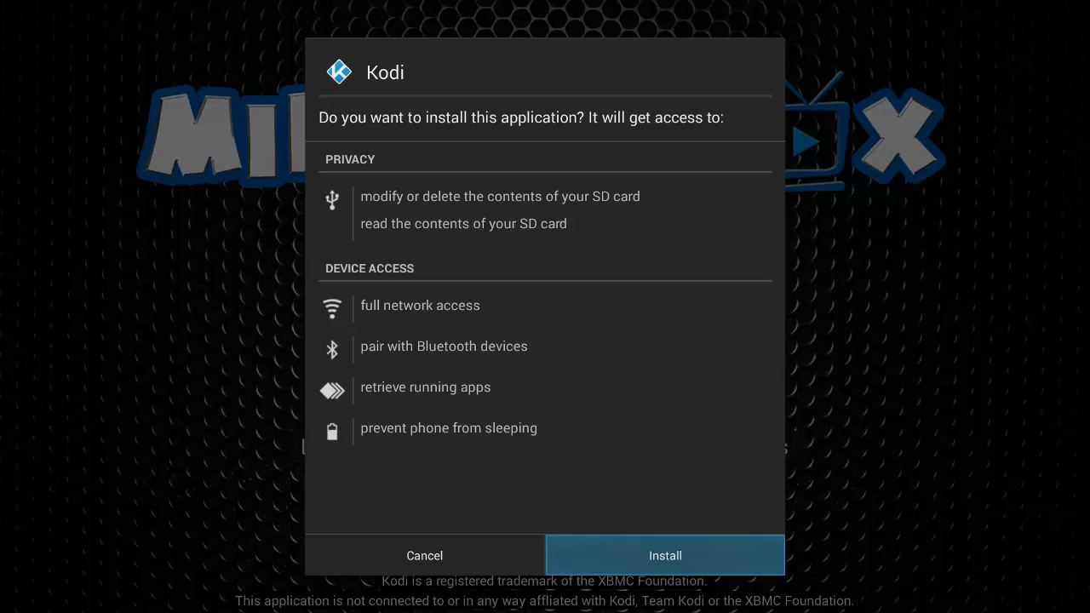
Install Kodi, then select Done once it reports App installed
{"action": "left_click", "coordinate": [666, 555]}
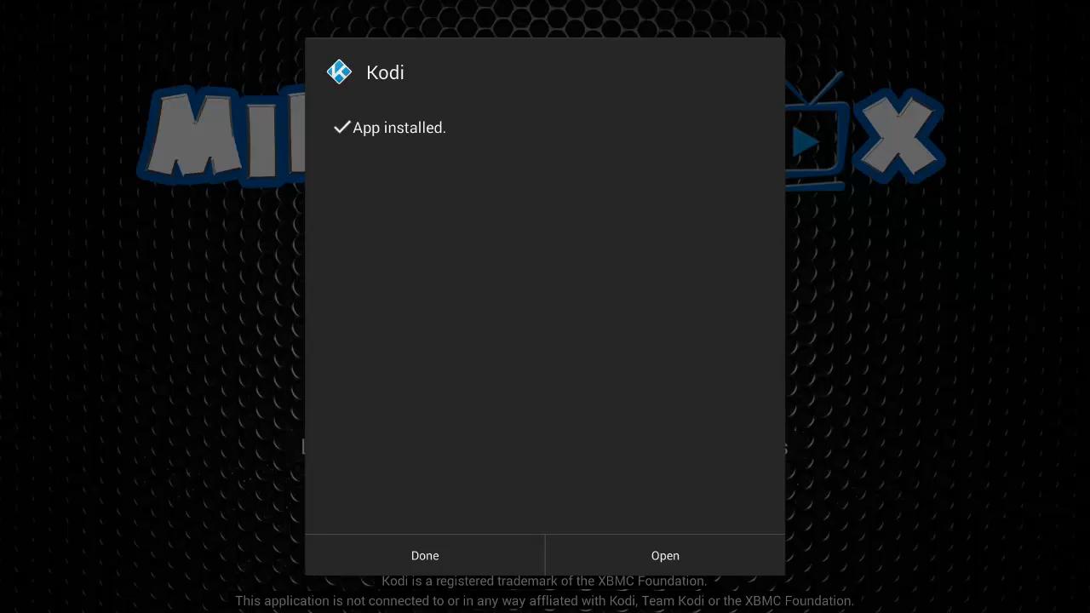
{"action": "mouse_move", "coordinate": [425, 555]}
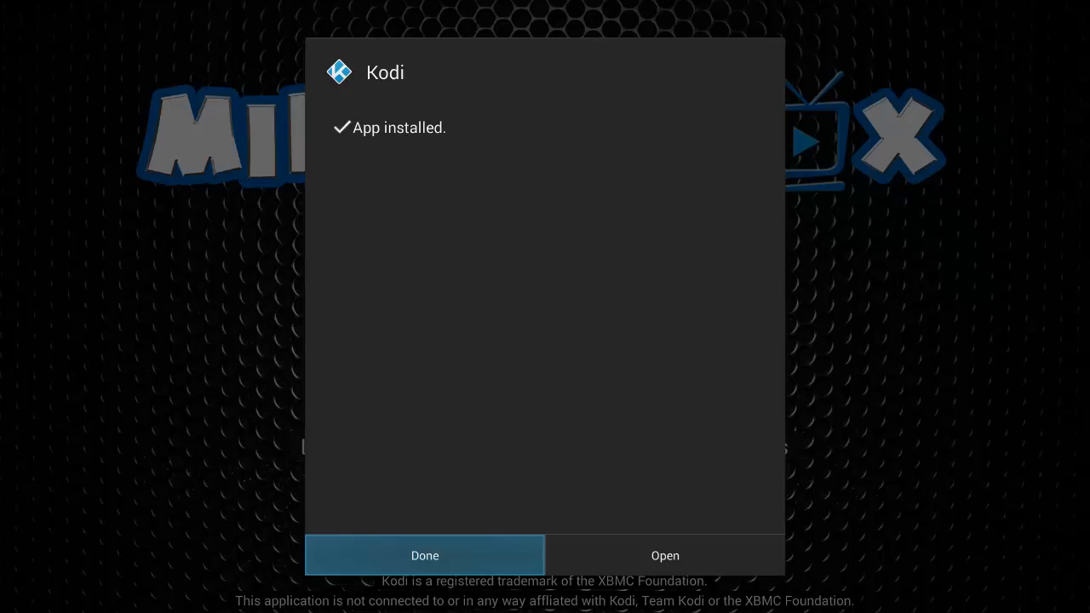
{"action": "left_click", "coordinate": [425, 555]}
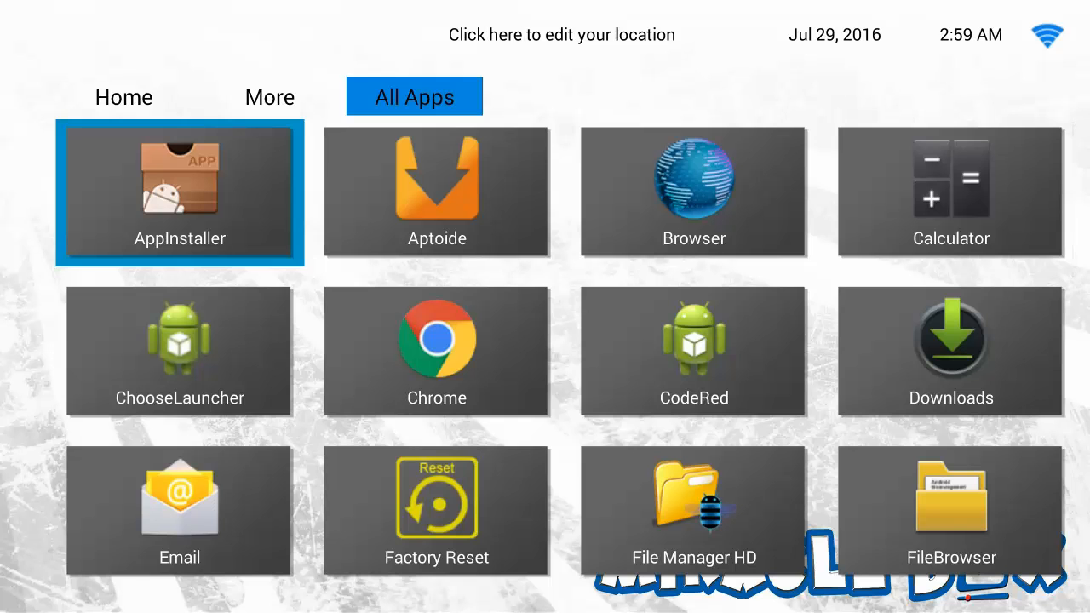
Go to the Home tab and launch Kodi from the Media Center tile
{"action": "left_click", "coordinate": [123, 97]}
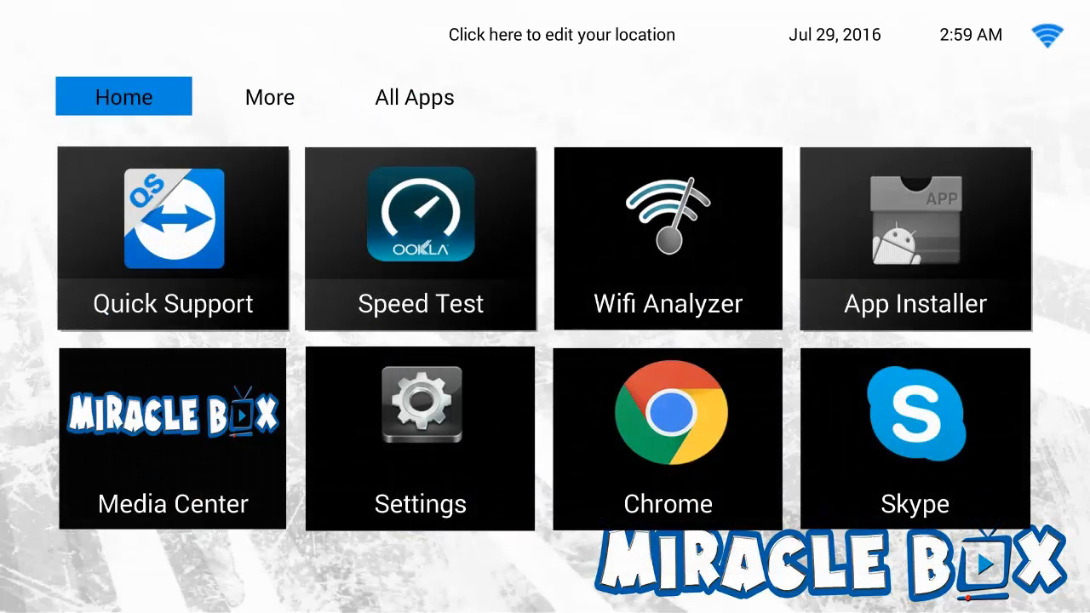
{"action": "mouse_move", "coordinate": [173, 238]}
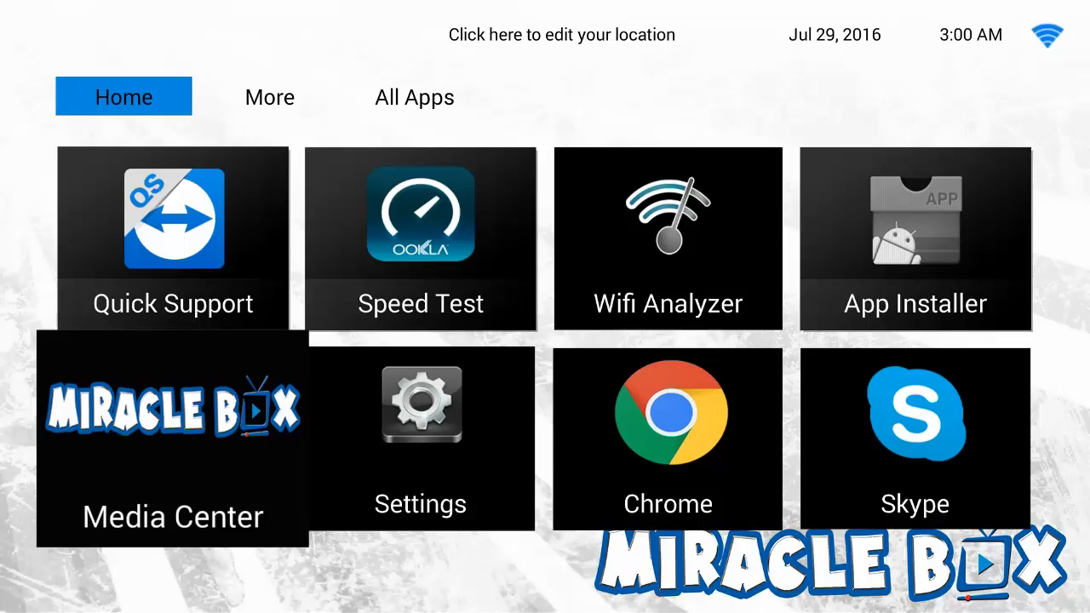
{"action": "left_click", "coordinate": [173, 439]}
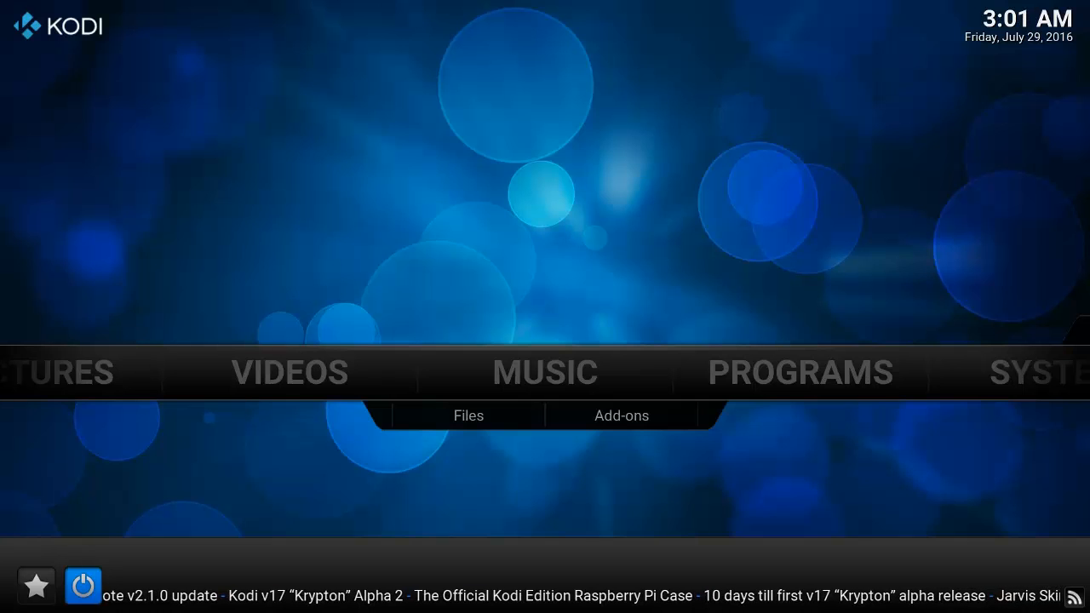
Exit Kodi using the power menu's Exit option
{"action": "left_click", "coordinate": [82, 586]}
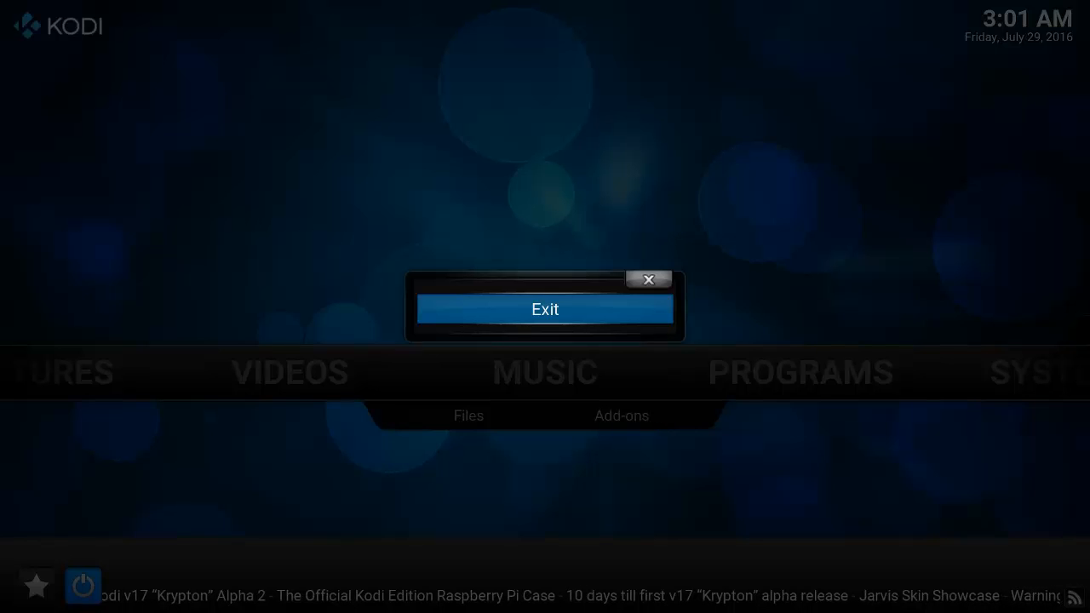
{"action": "left_click", "coordinate": [545, 309]}
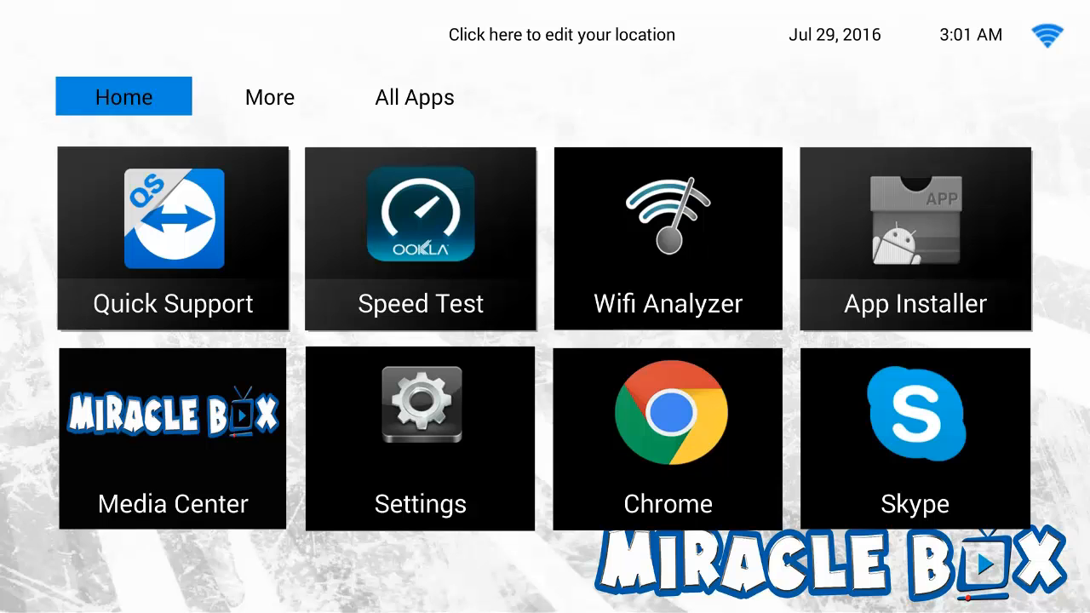
Go through More and All Apps, scrolling down to open Miracle Wiz
{"action": "left_click", "coordinate": [269, 96]}
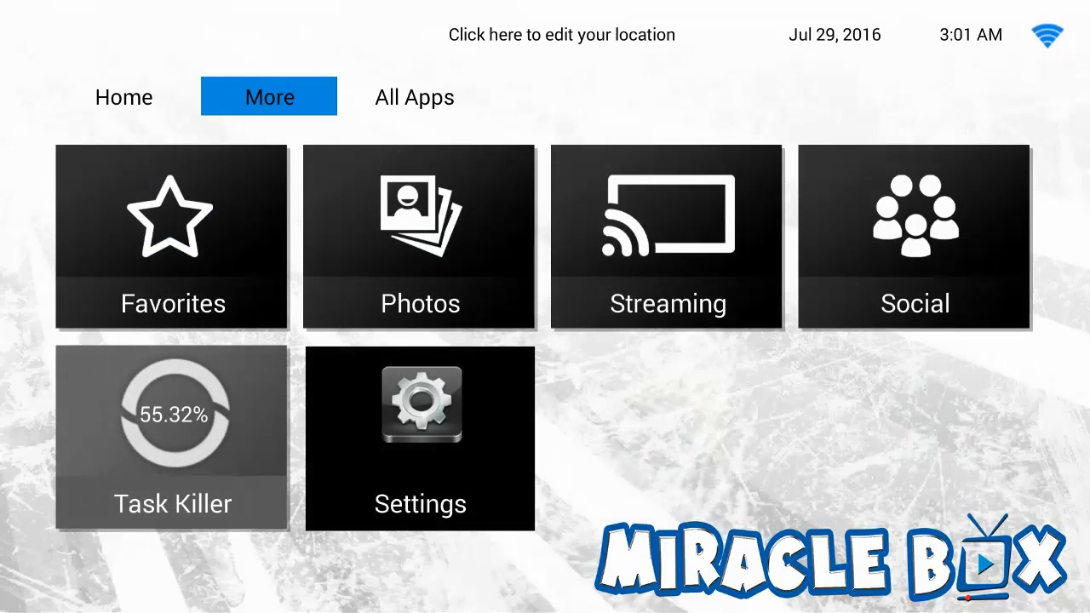
{"action": "left_click", "coordinate": [415, 96]}
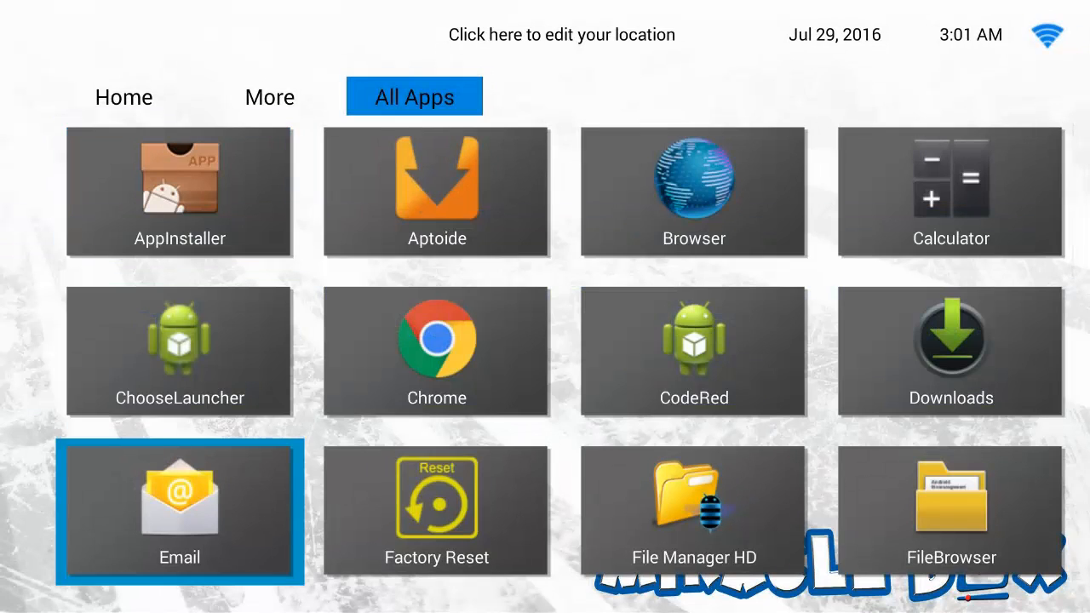
{"action": "scroll", "scroll_direction": "down", "scroll_amount": 3}
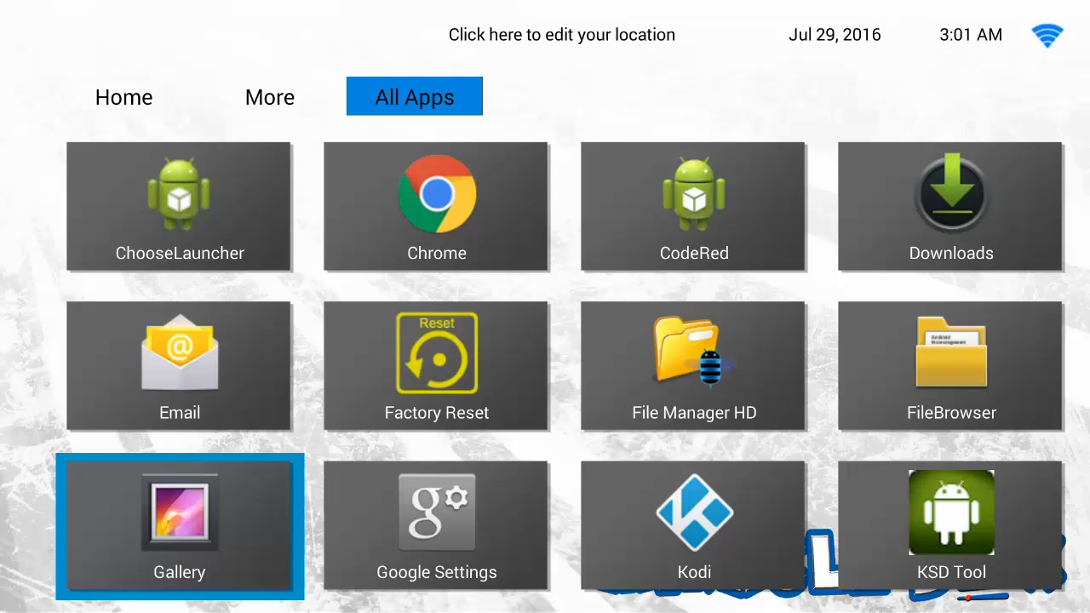
{"action": "scroll", "scroll_direction": "down", "scroll_amount": 3}
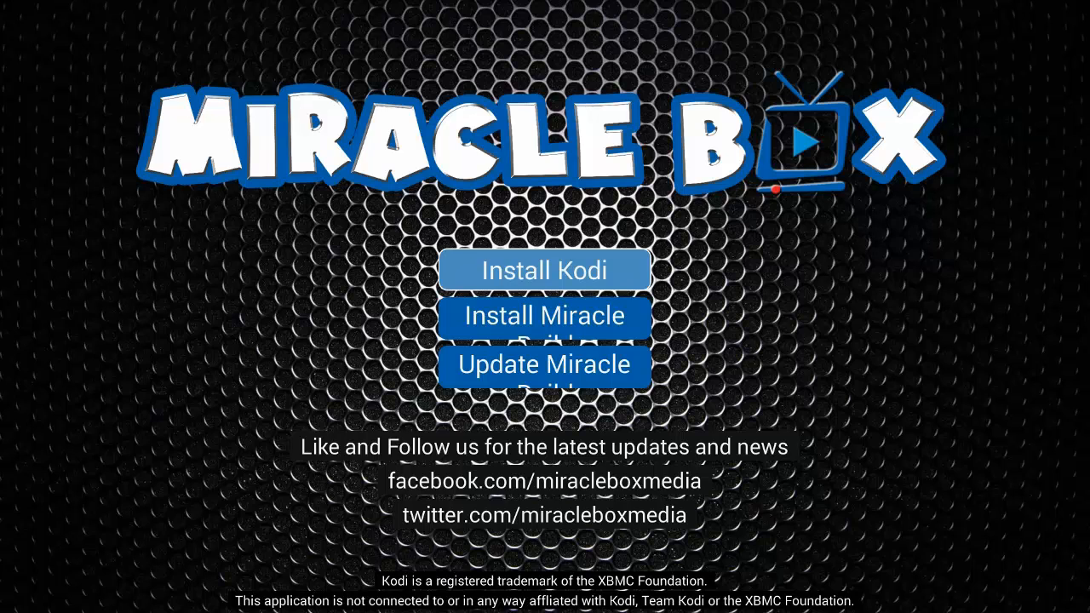
{"action": "mouse_move", "coordinate": [546, 316]}
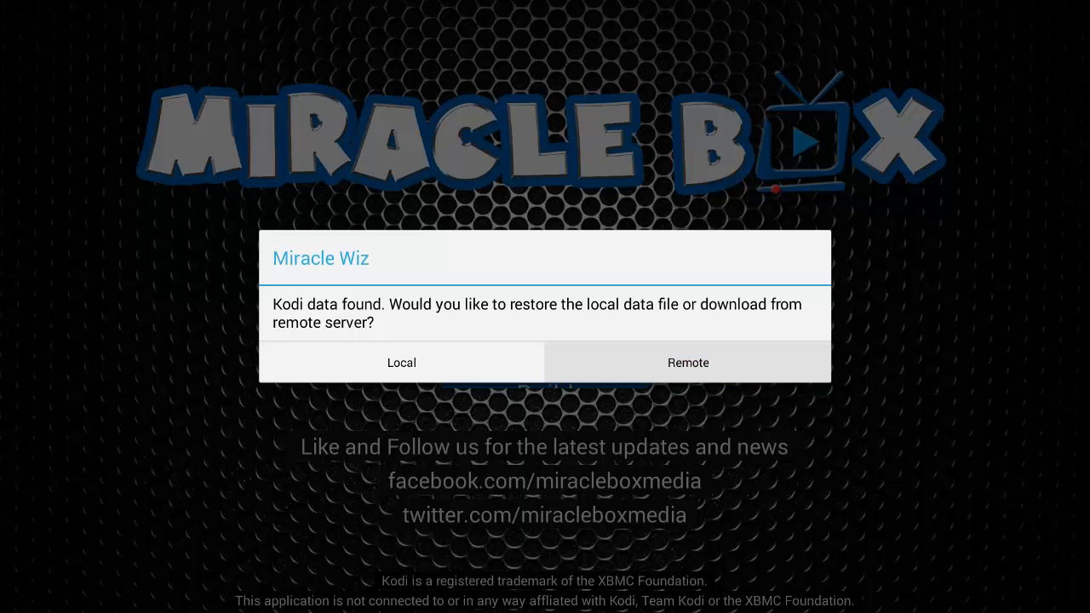
Restore the found Kodi data locally and dismiss the success message
{"action": "left_click", "coordinate": [687, 362]}
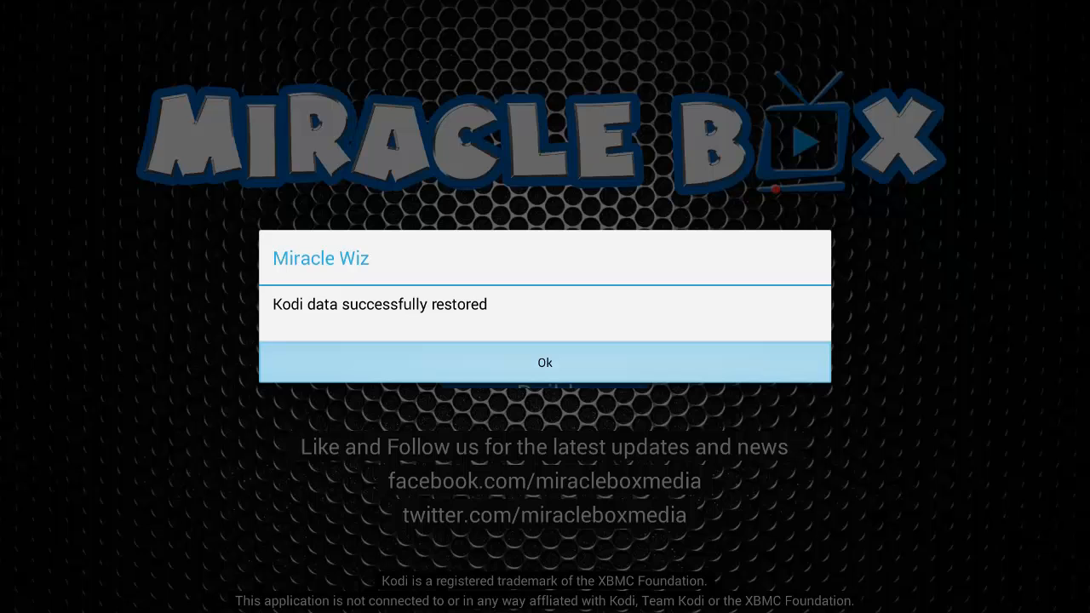
{"action": "left_click", "coordinate": [545, 362]}
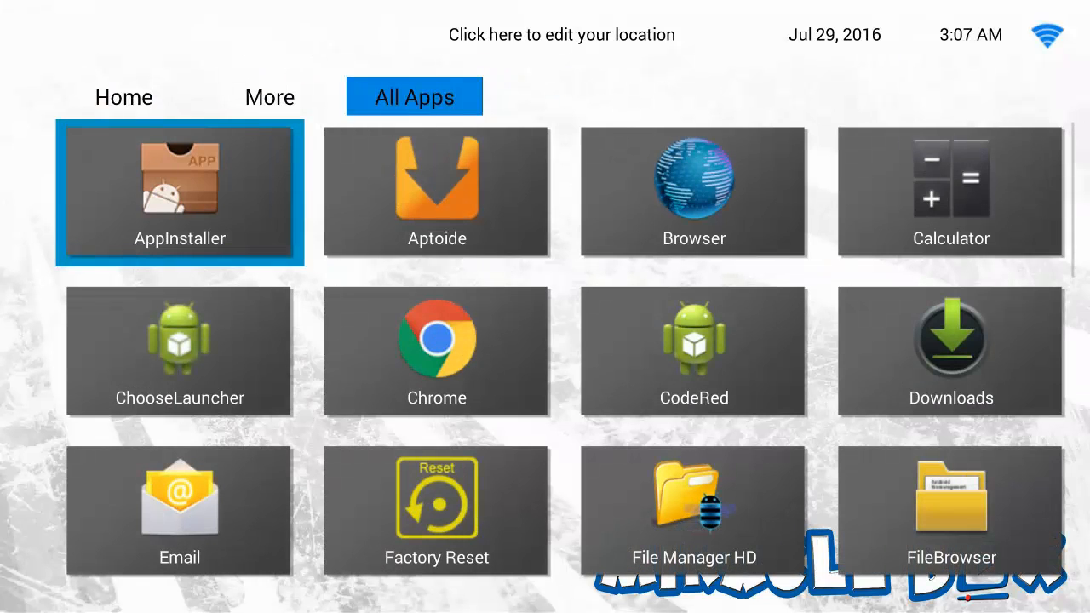
Launch Kodi from its tile on the All Apps tab
{"action": "left_click", "coordinate": [124, 96]}
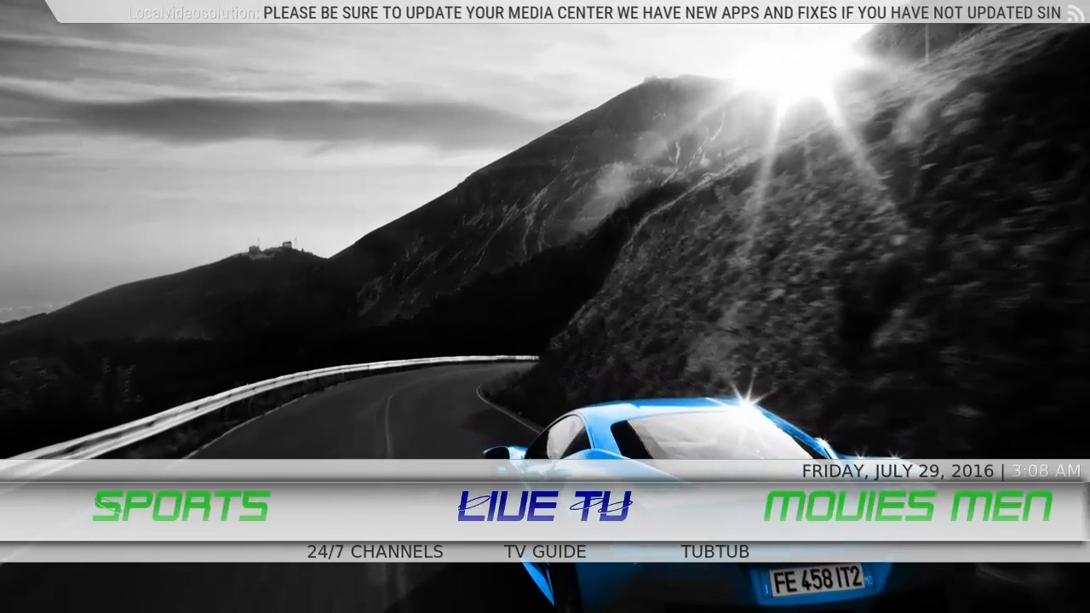
Open TV GUIDE under LIVE TV in the Miracle build's main menu
{"action": "left_click", "coordinate": [543, 551]}
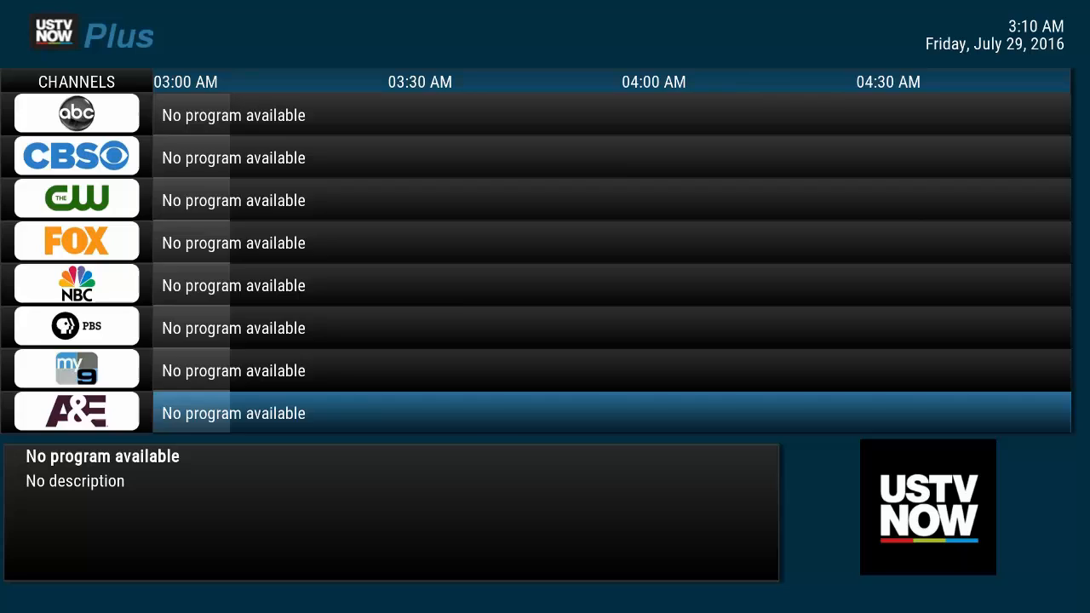
Scroll down the USTV Now Plus guide past ABC, CBS, FOX and NBC
{"action": "scroll", "scroll_direction": "down", "scroll_amount": 3}
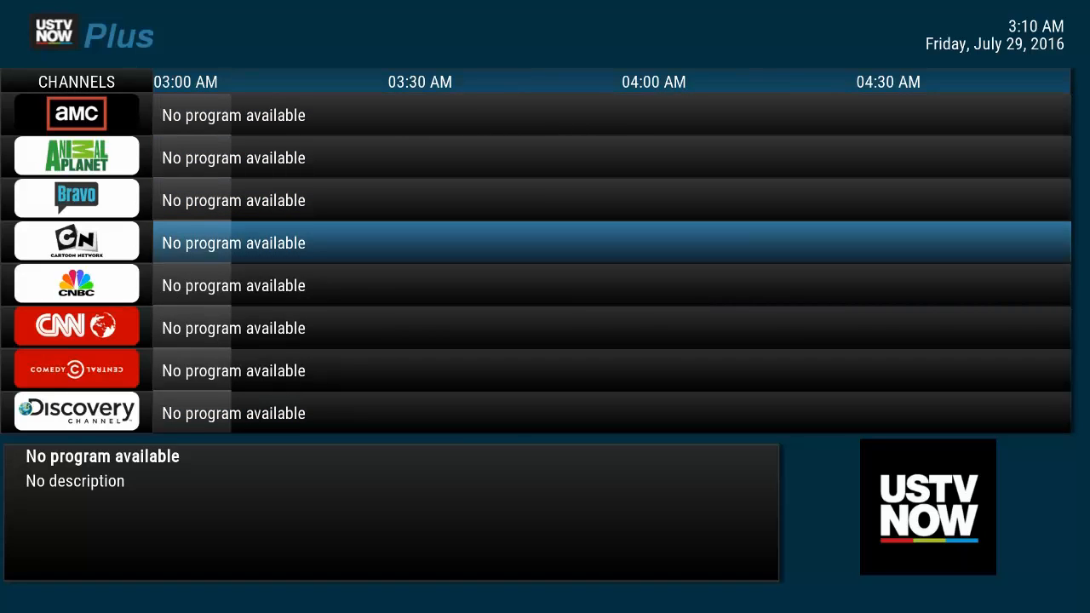
Step down through later guide channels such as AMC, CNN and Discovery
{"action": "key", "text": "Down"}
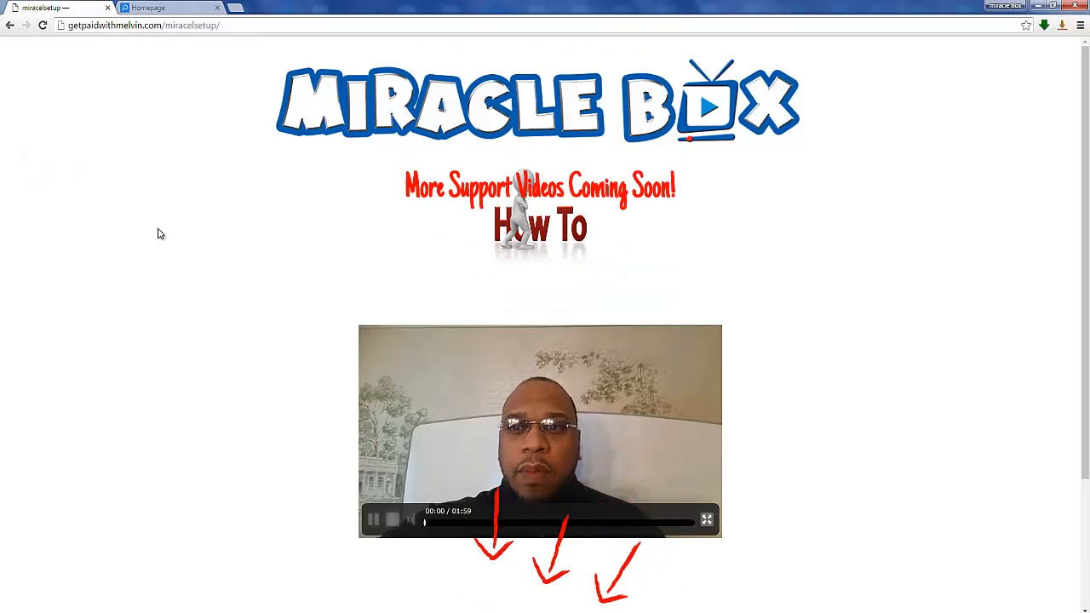
Scroll the Miracle Box support page down to Support Get Help and the tutorial videos
{"action": "scroll", "scroll_direction": "down", "scroll_amount": 3}
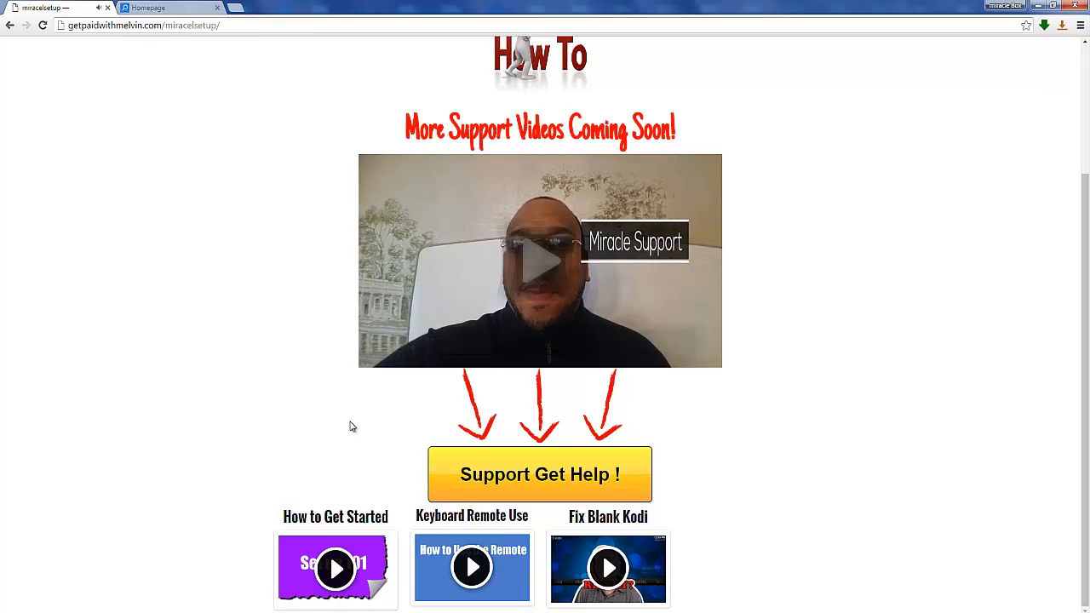
{"action": "mouse_move", "coordinate": [275, 397]}
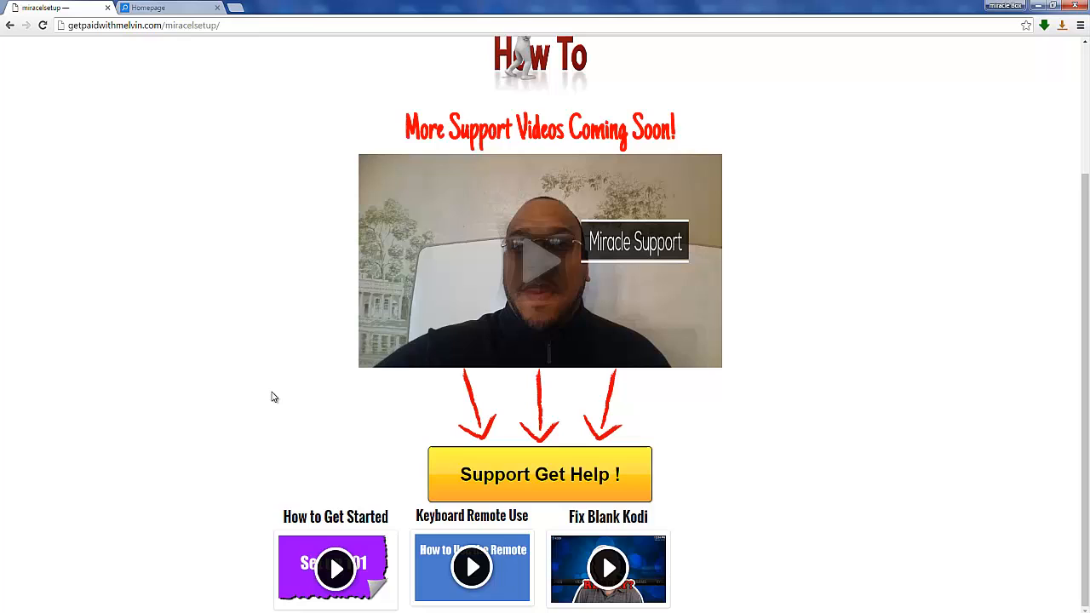
{"action": "mouse_move", "coordinate": [264, 411]}
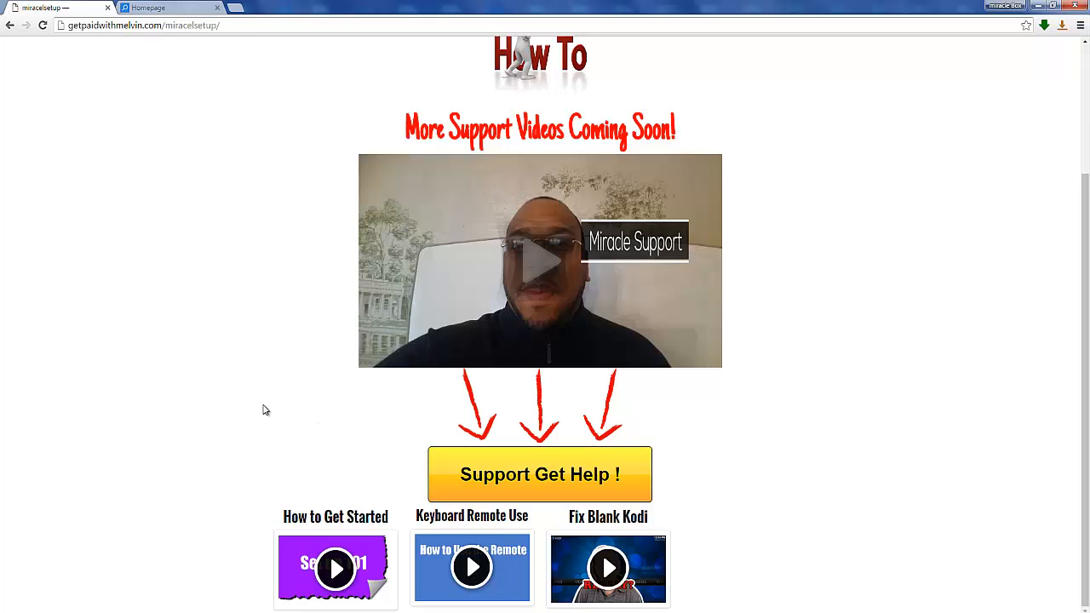